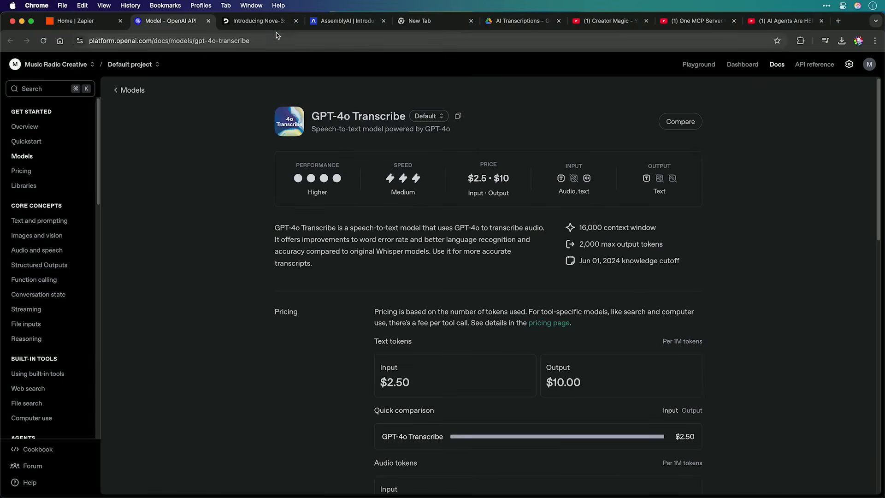
Review the Deepgram Nova-3 and AssemblyAI Universal-2 pages, then return to Zapier home.
click(257, 21)
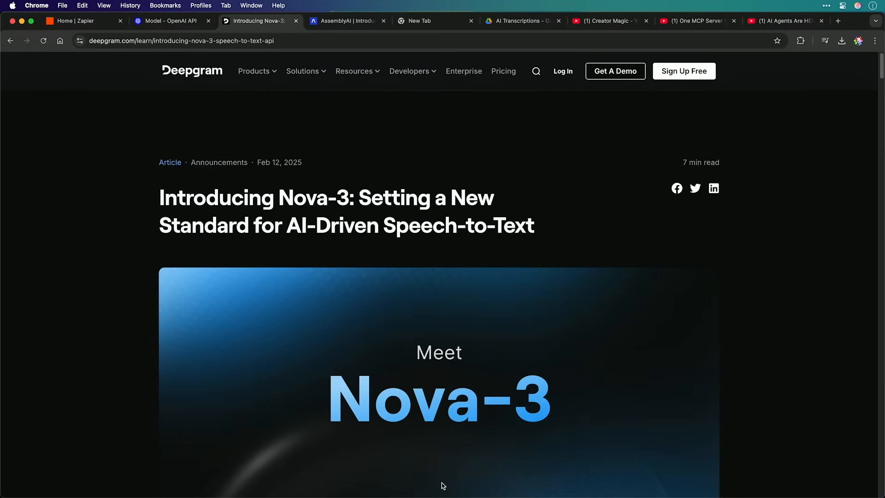
click(346, 20)
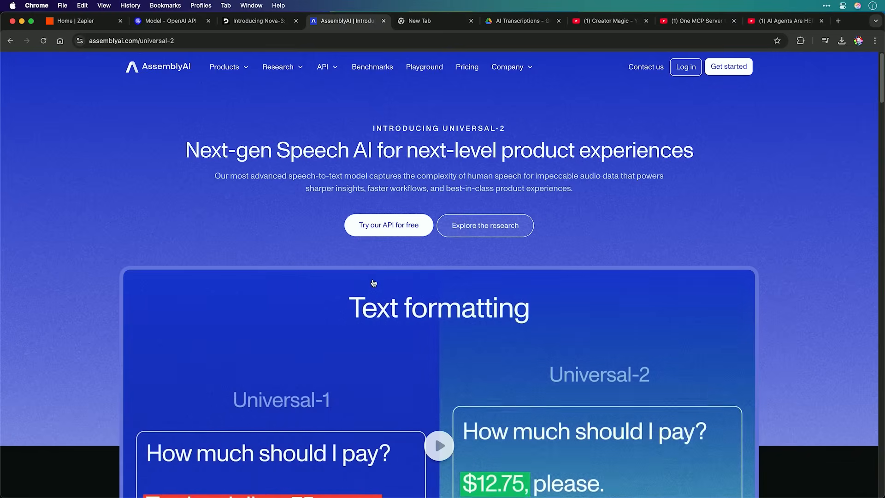
click(82, 21)
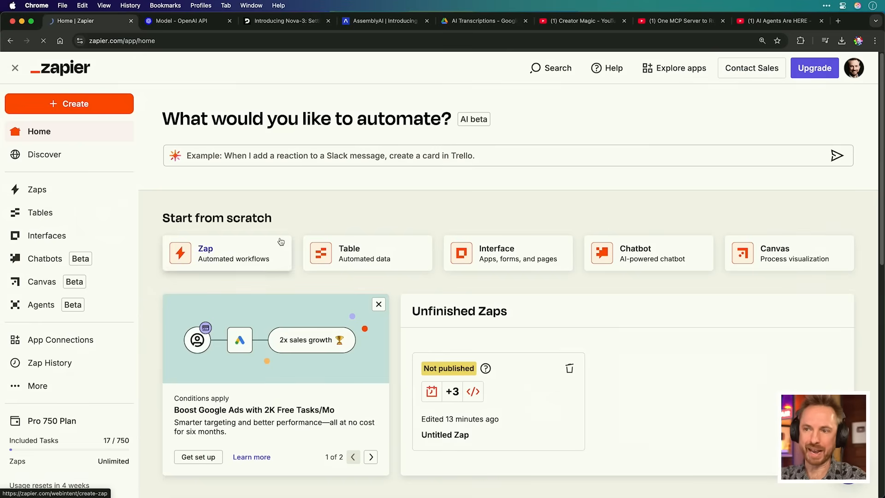
Create a new Zap with a Webhooks by Zapier Catch Hook trigger and copy its URL.
click(227, 252)
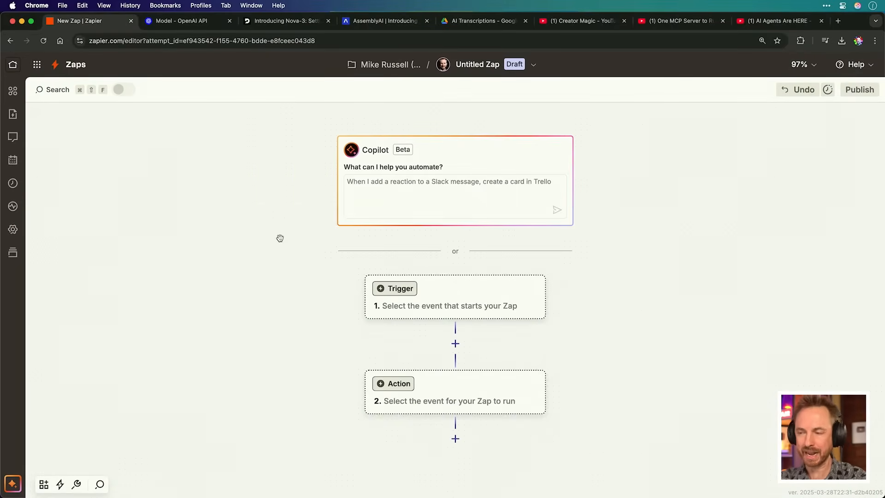
mouse_move(480, 297)
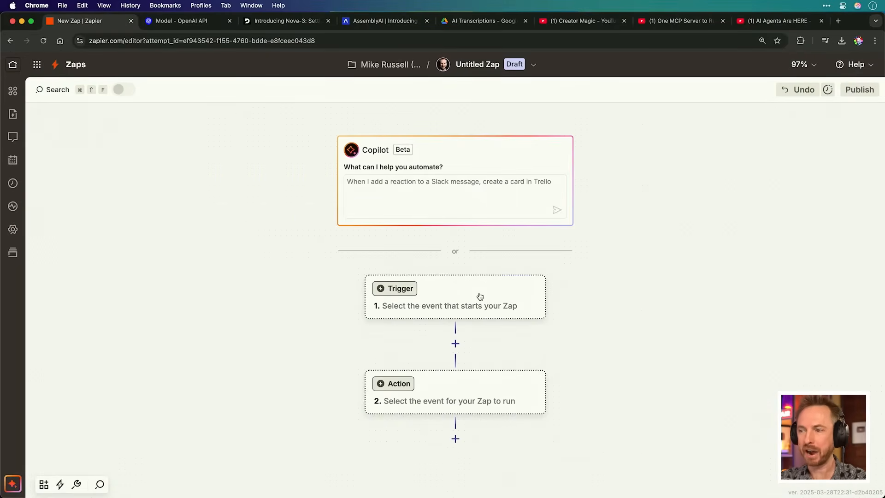
mouse_move(480, 297)
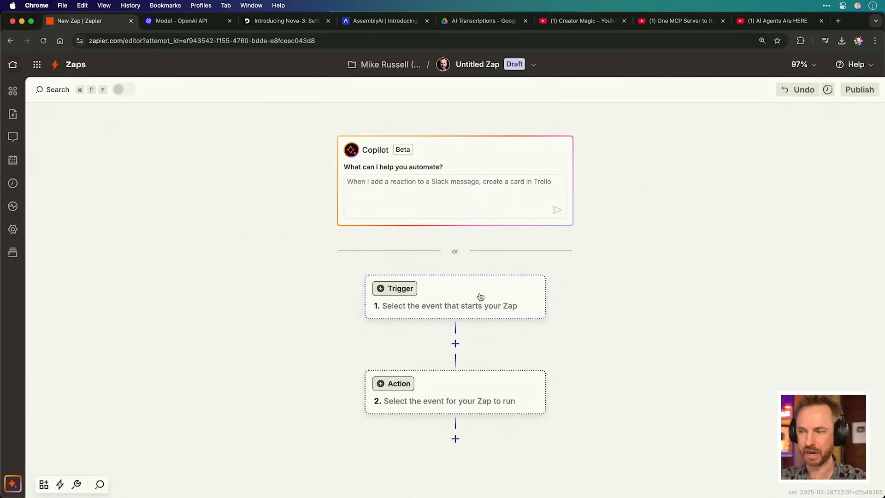
click(395, 289)
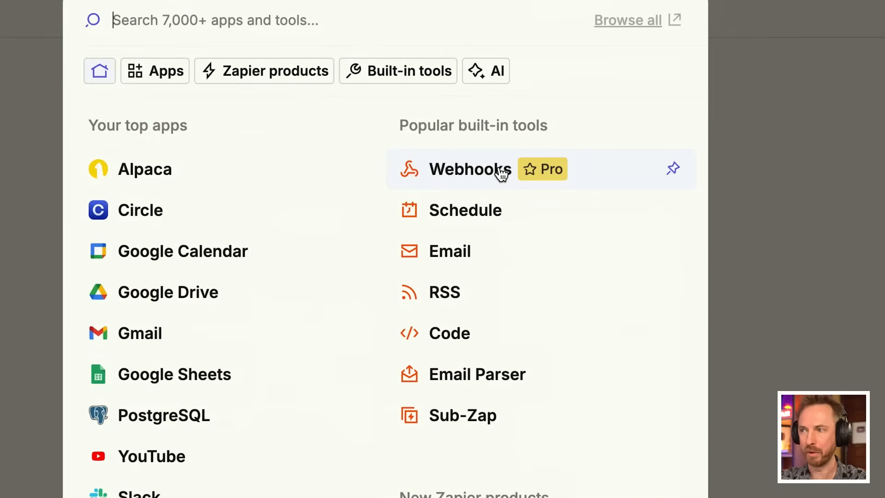
click(470, 168)
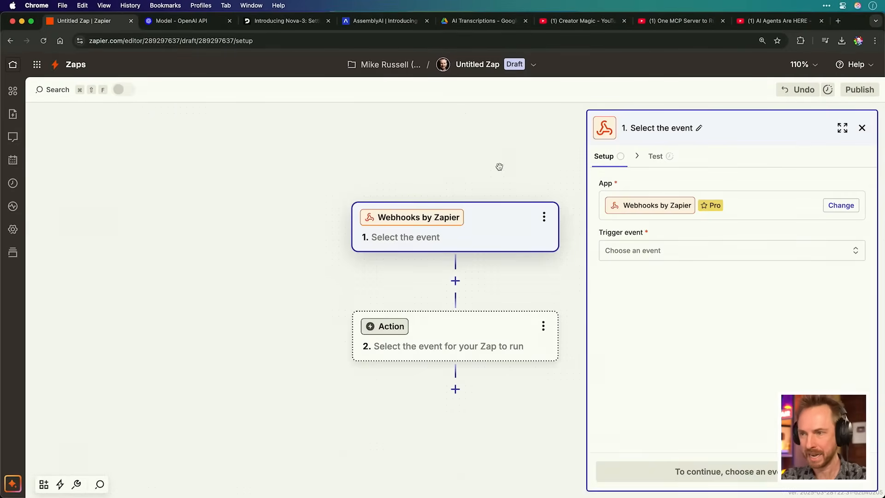
click(732, 250)
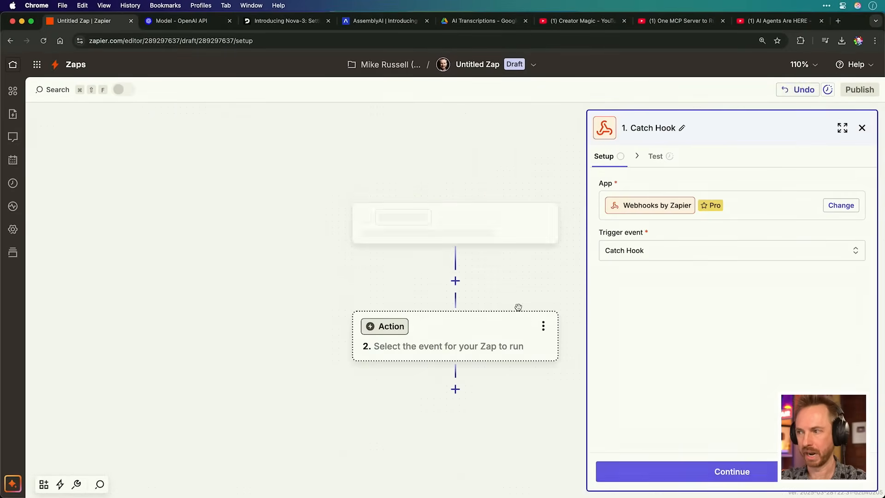
click(840, 219)
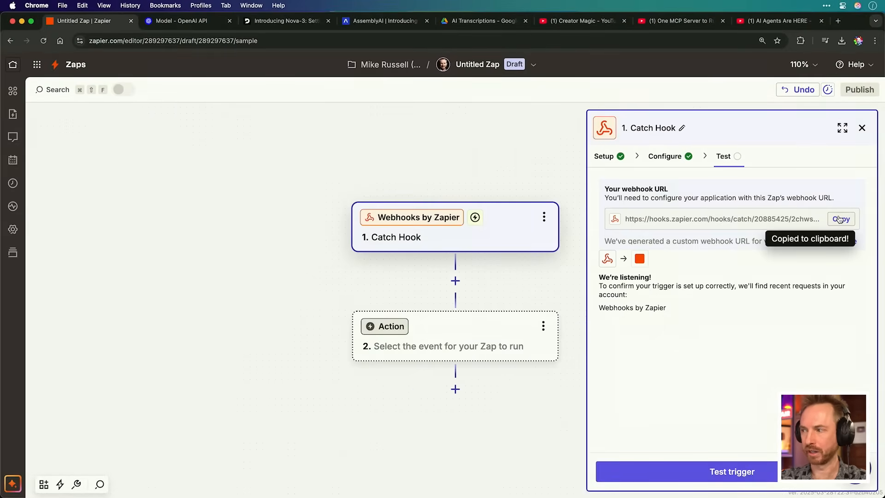
Add a Formatter Date / Time Format action using zap_meta_timestamp as input.
click(390, 326)
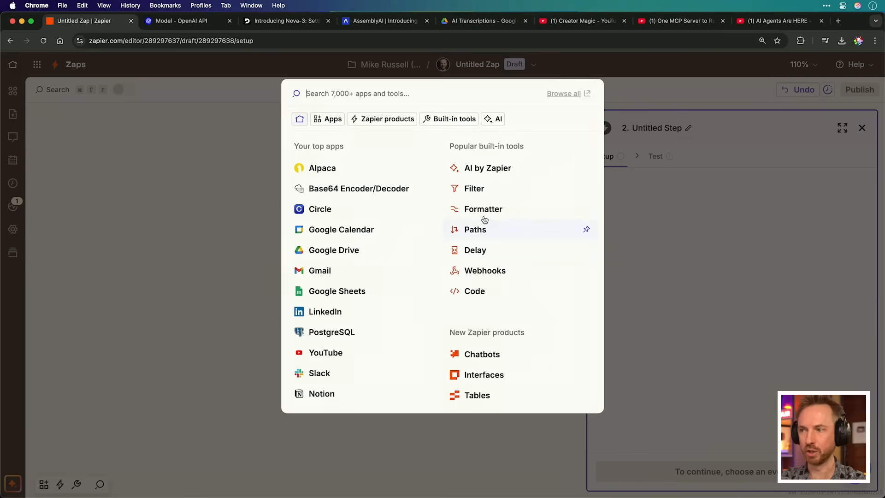
click(483, 209)
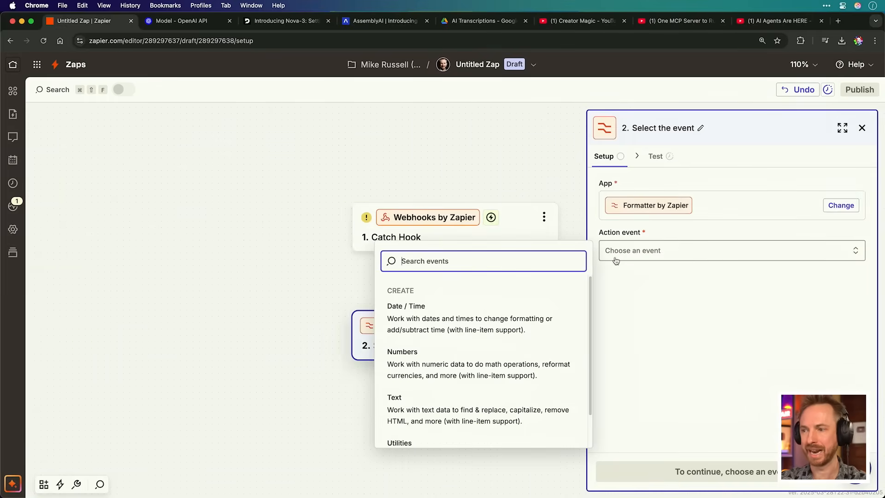
click(406, 307)
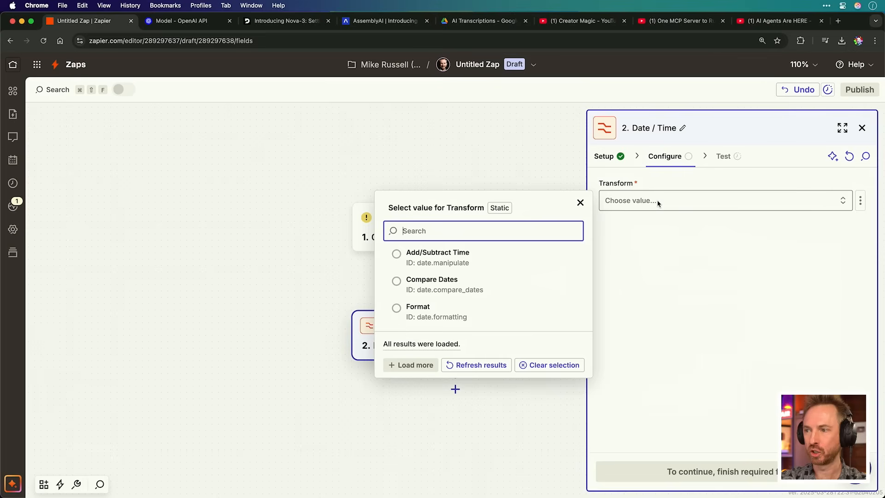
click(418, 306)
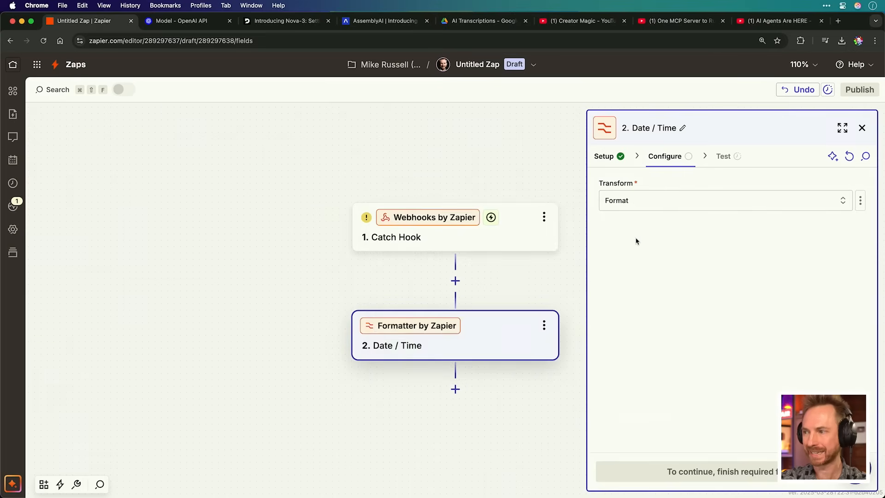
click(722, 200)
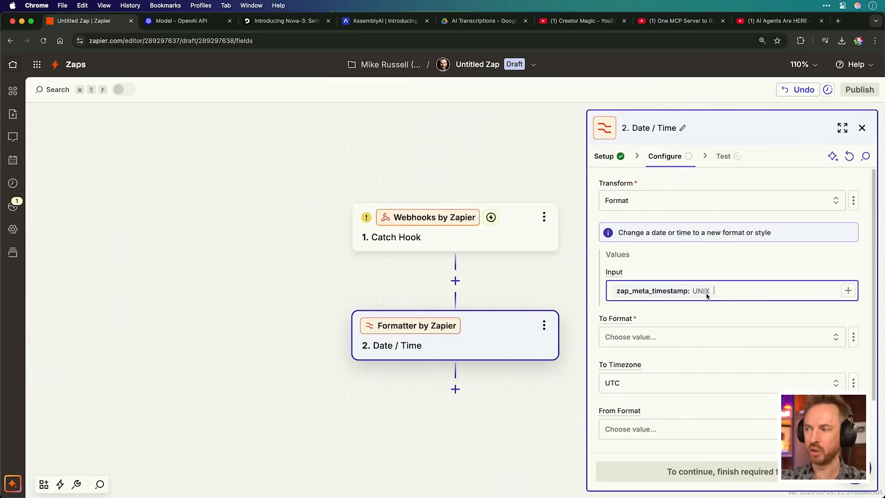